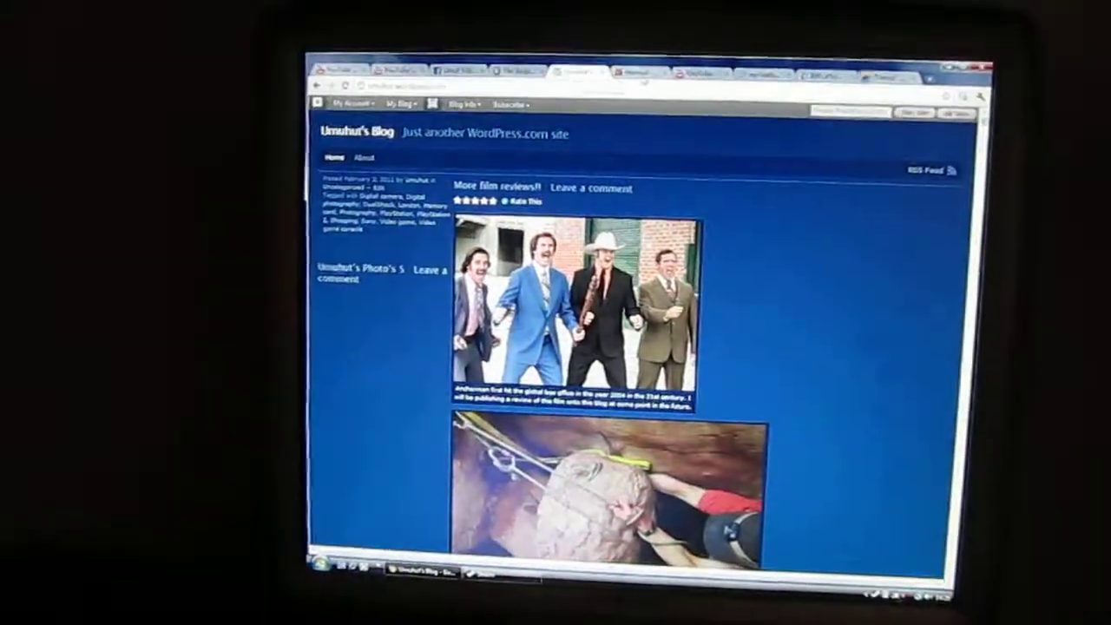
# Step: Switch from the WordPress blog to the already-open YouTube channel page
pyautogui.click(687, 61)
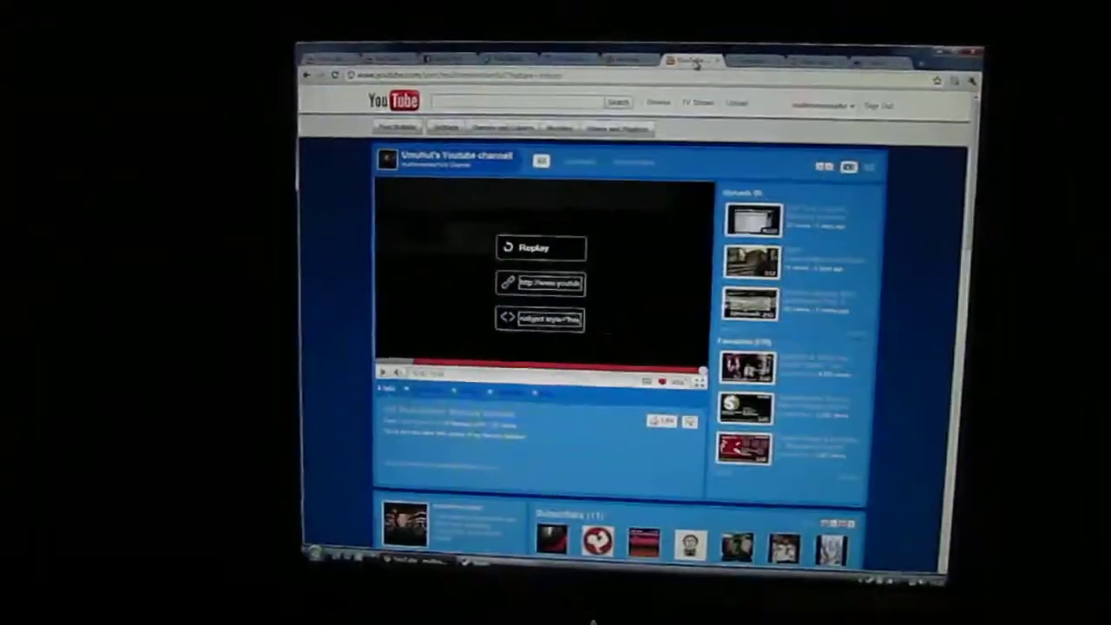